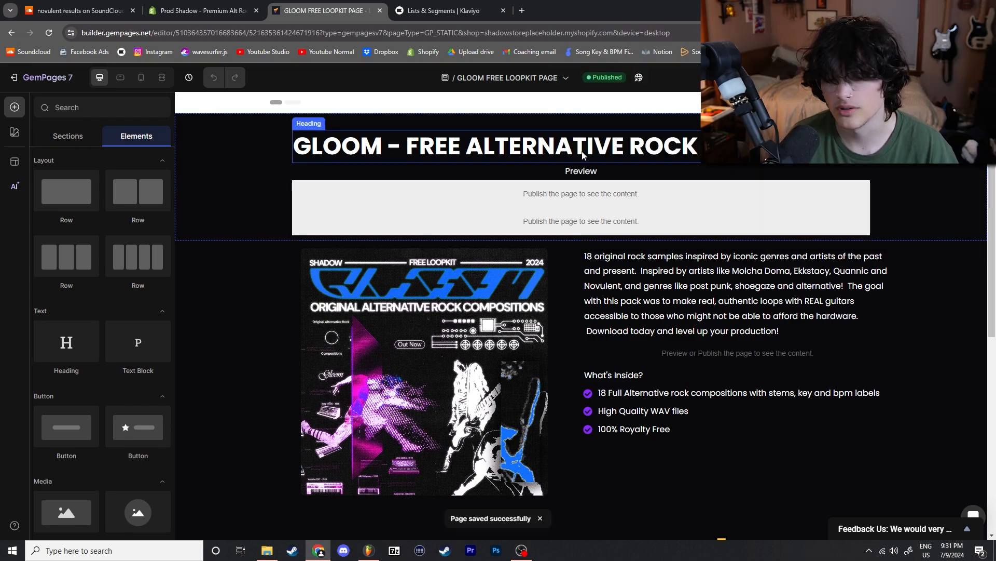
Scroll the Gloom page to reach the Custom Code block under the Preview heading.
scroll(down, 3)
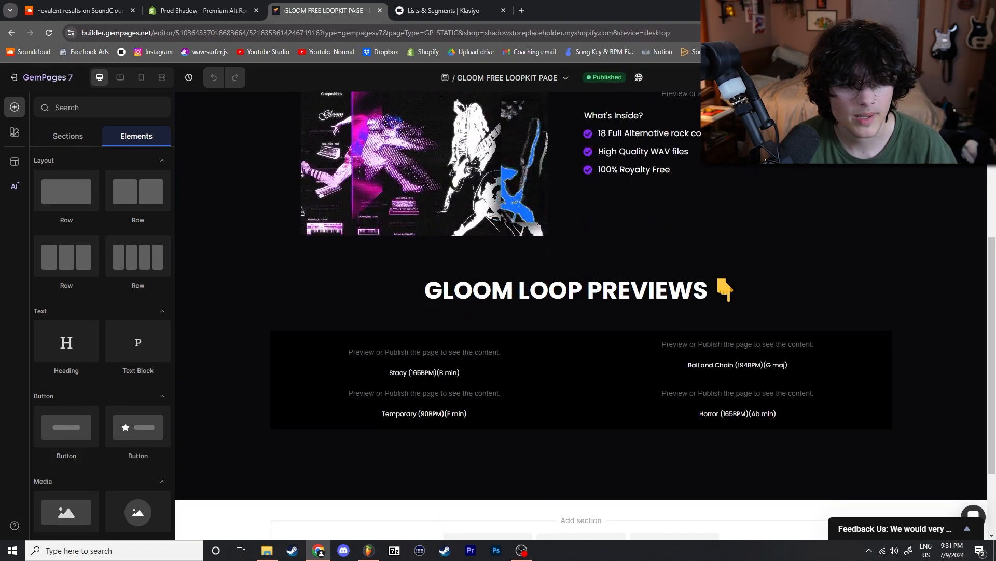
scroll(up, 3)
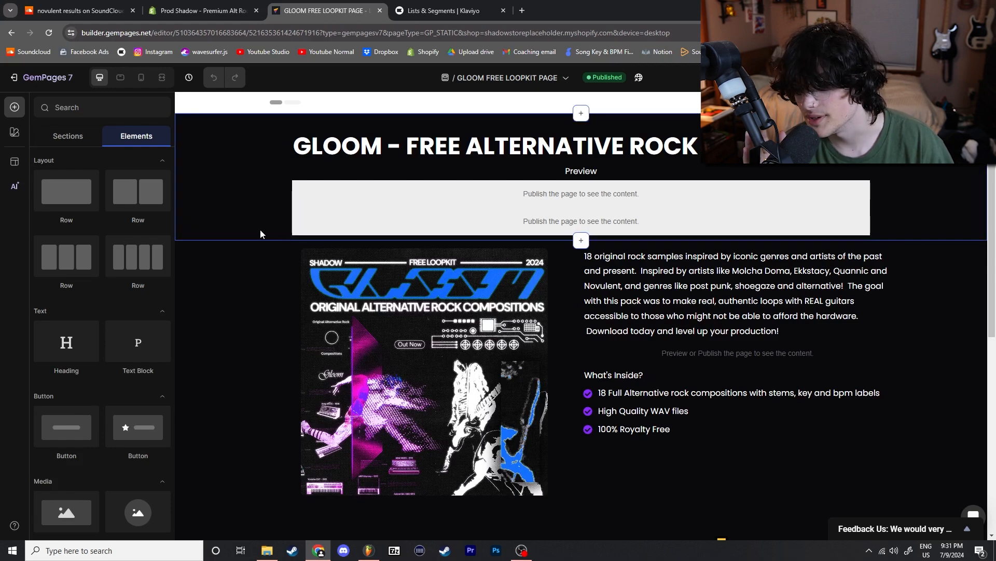
scroll(down, 3)
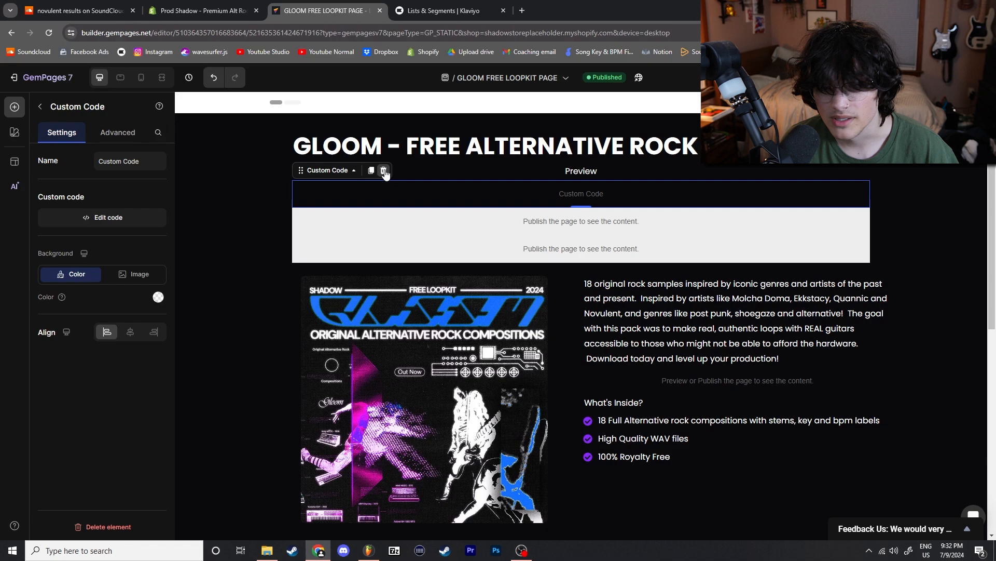
Delete the extra Custom Code block, then inspect its HTML, Script and CSS code before closing.
click(385, 172)
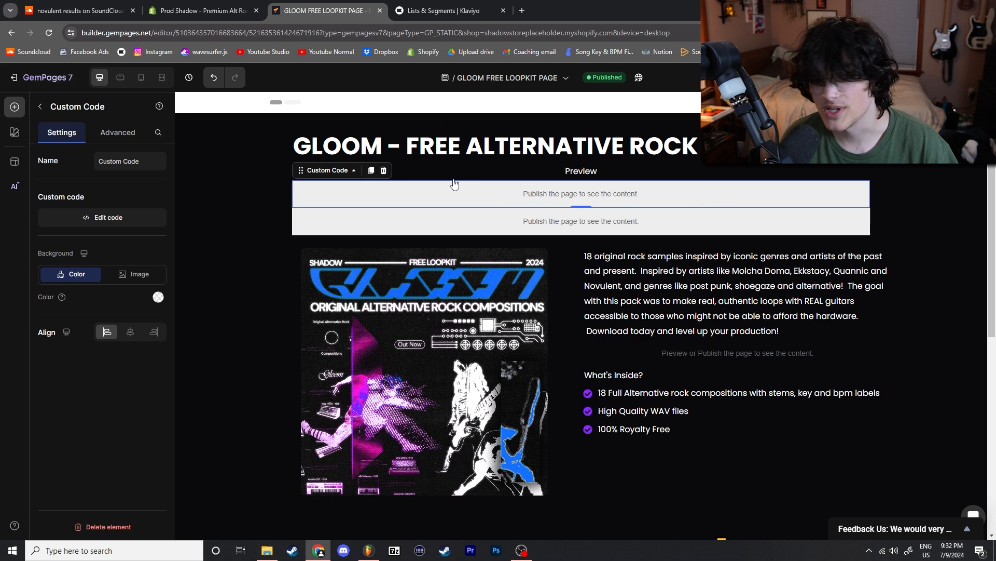
mouse_move(514, 189)
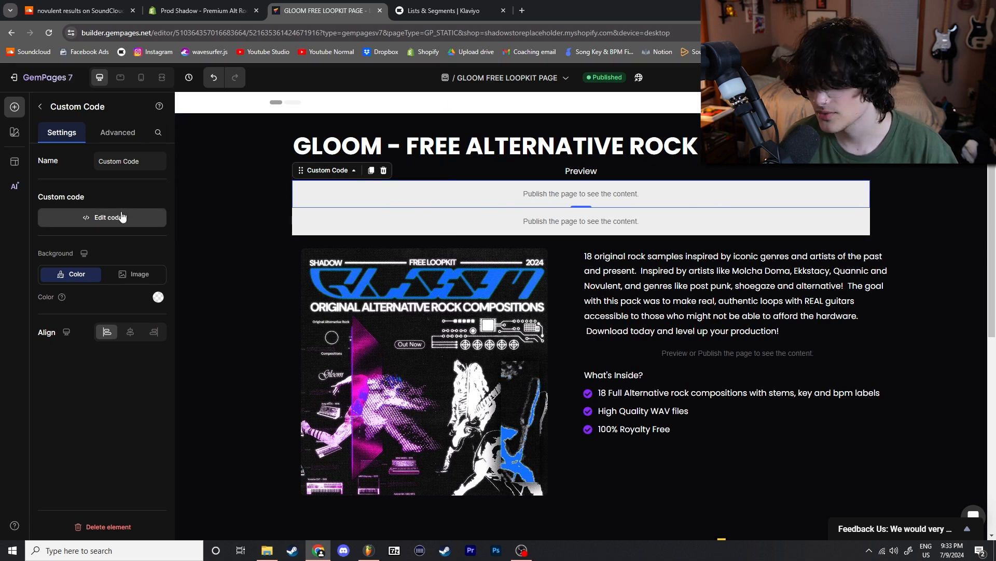
mouse_move(100, 224)
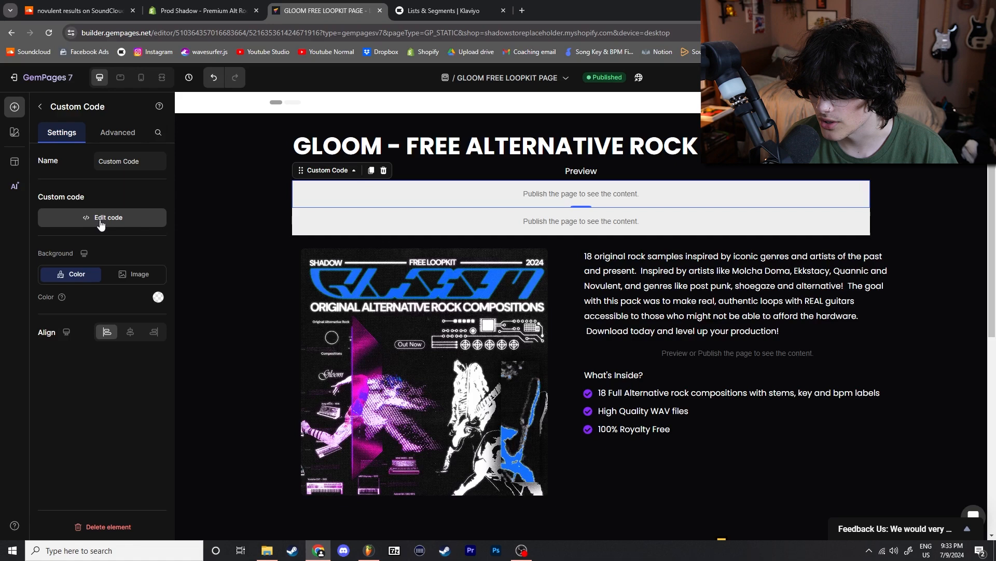
click(102, 217)
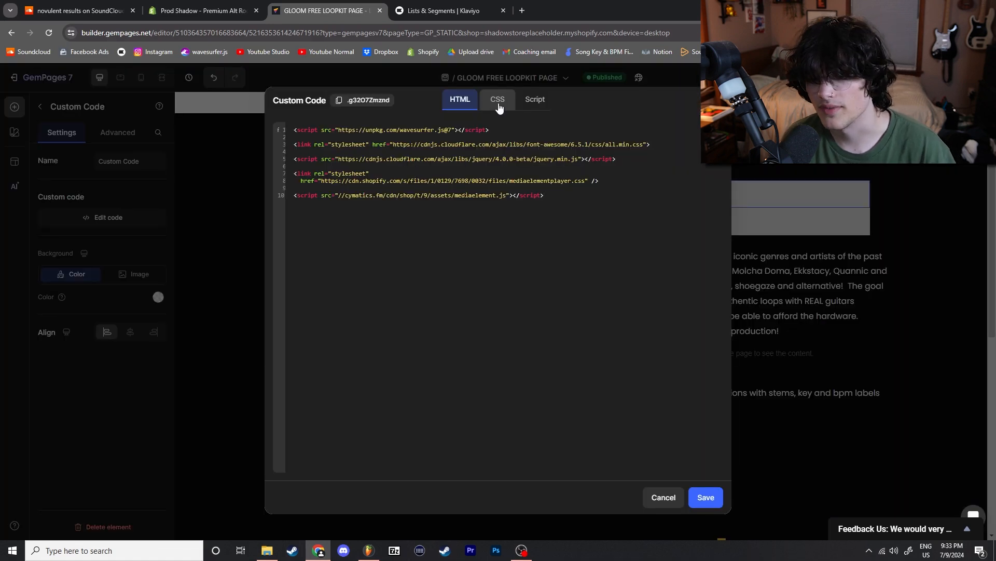
click(535, 99)
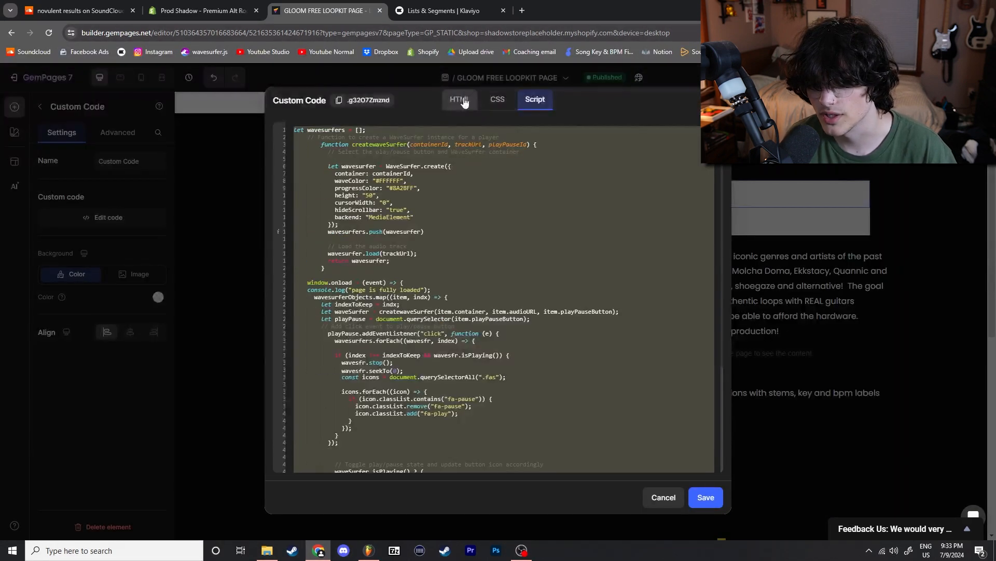
click(460, 100)
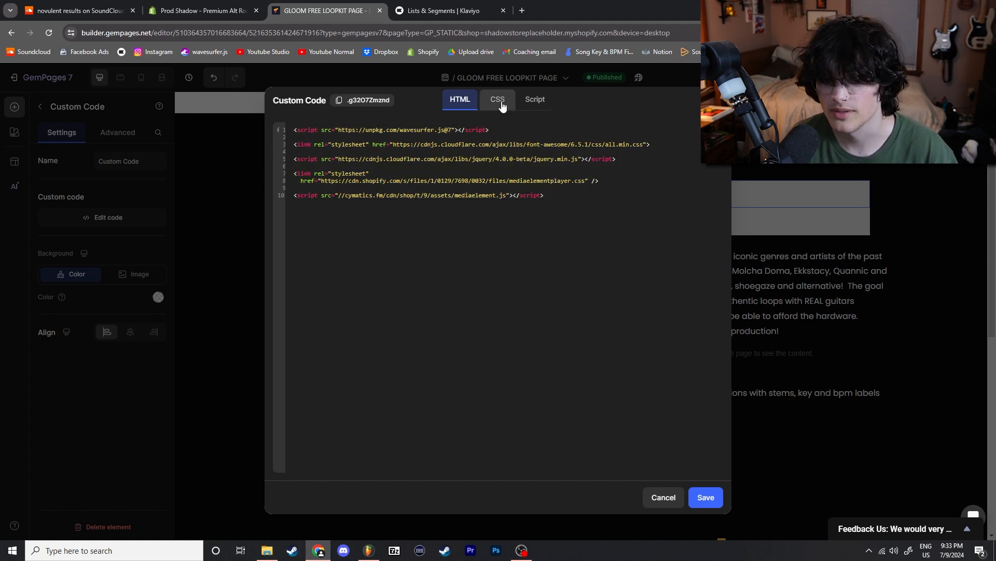
click(497, 99)
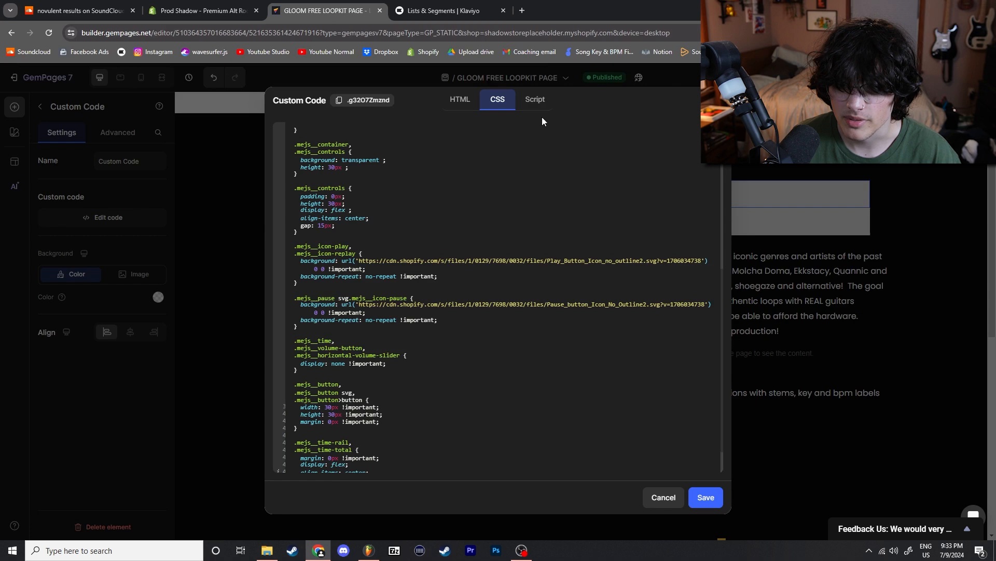
click(534, 99)
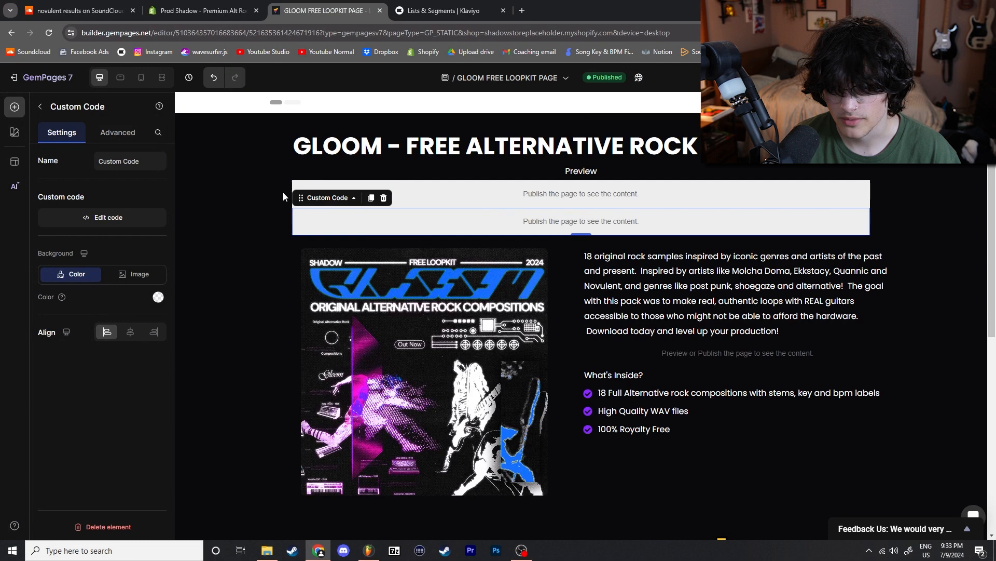
Select the upper preview player block and look up hex #4287f5 in Google's color picker.
click(102, 218)
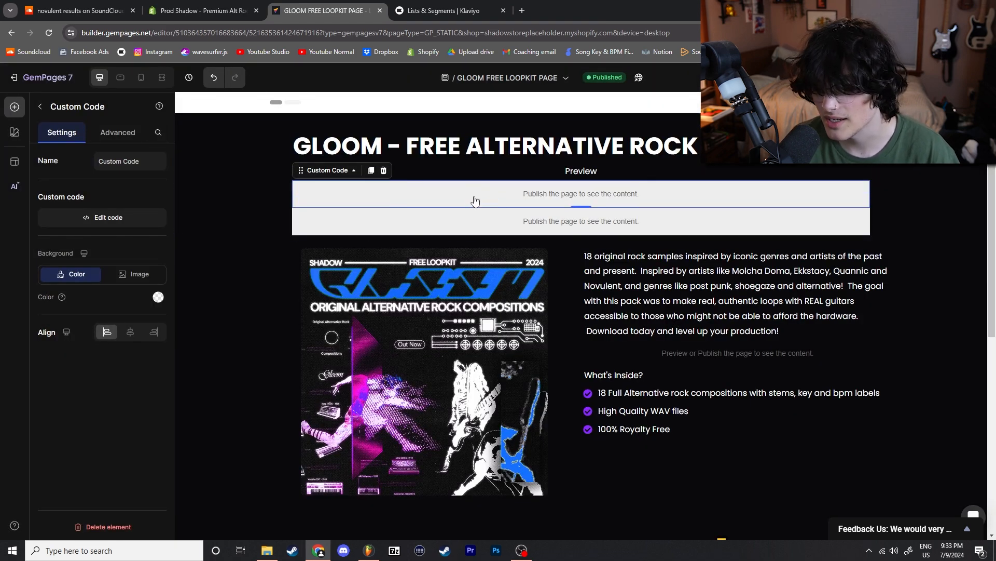
click(102, 218)
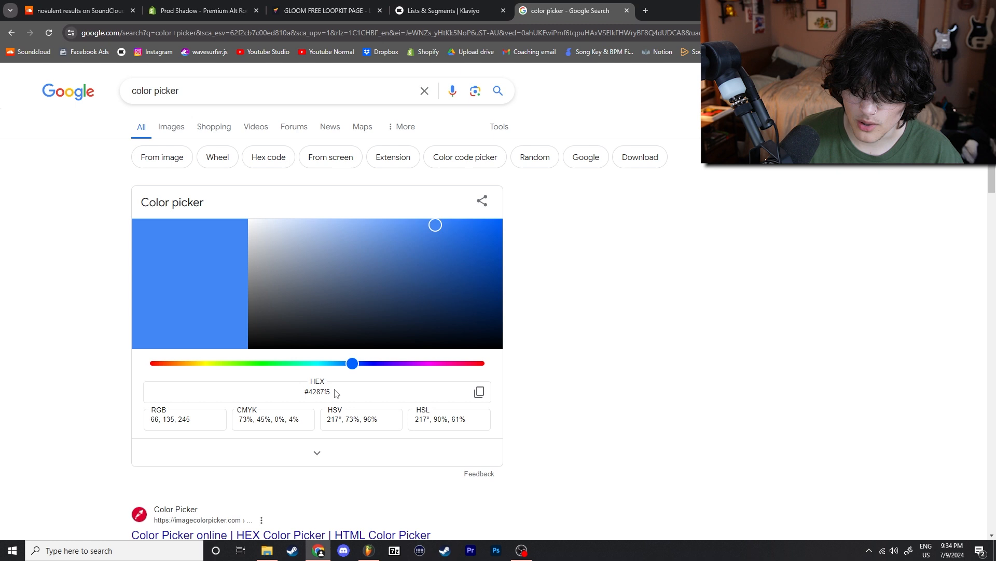
Return to the GemPages editor, review the wavesurfer script, and close the code editor.
click(324, 391)
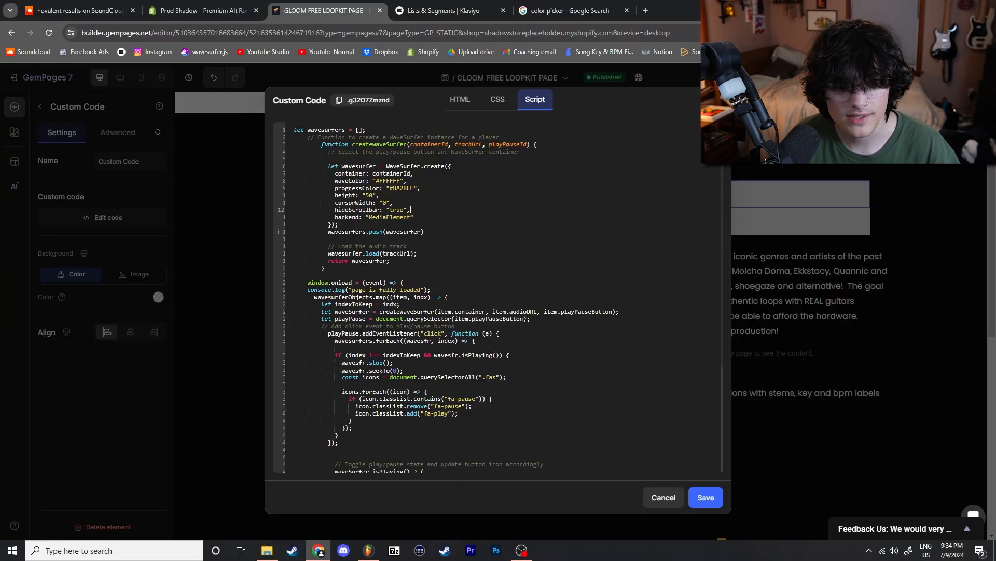
click(704, 497)
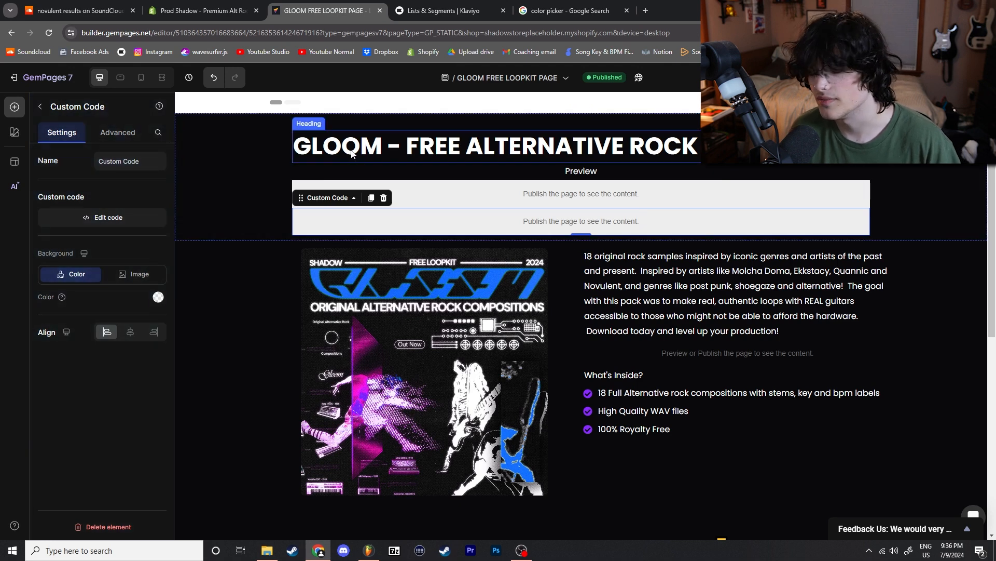
Open the Shopify Admin Files list showing the Gloom_kit_preview_audio upload.
click(202, 10)
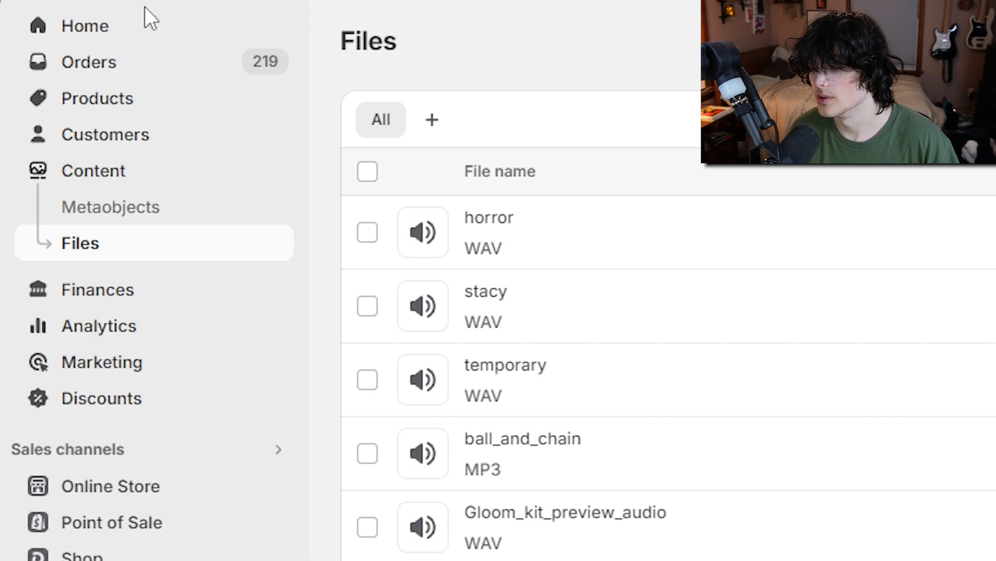
mouse_move(136, 197)
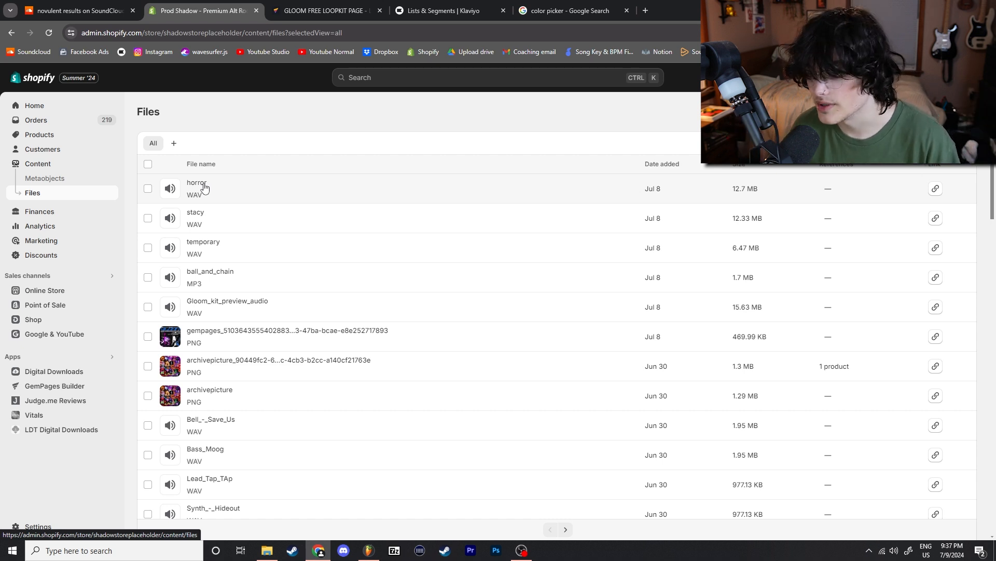
mouse_move(254, 306)
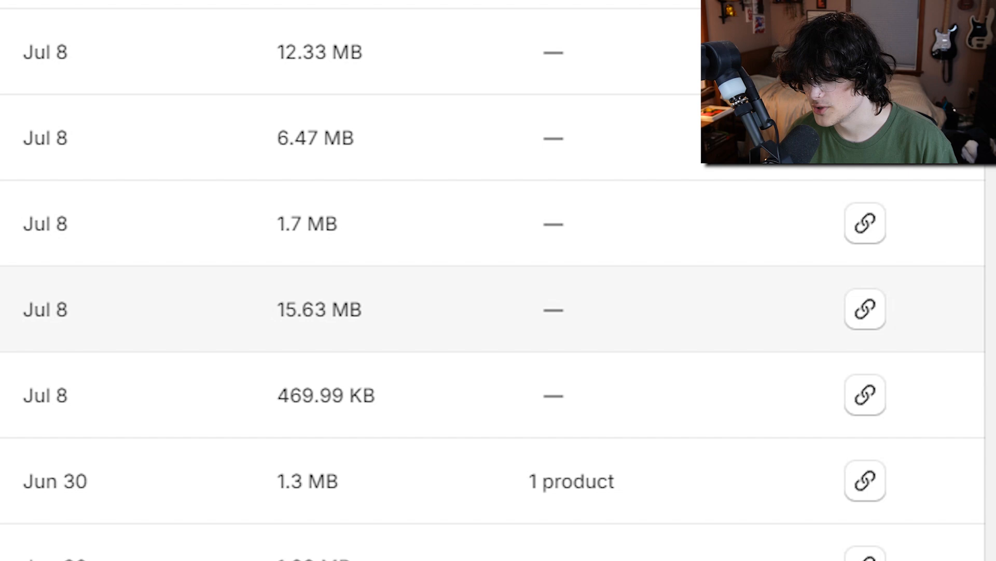
mouse_move(865, 310)
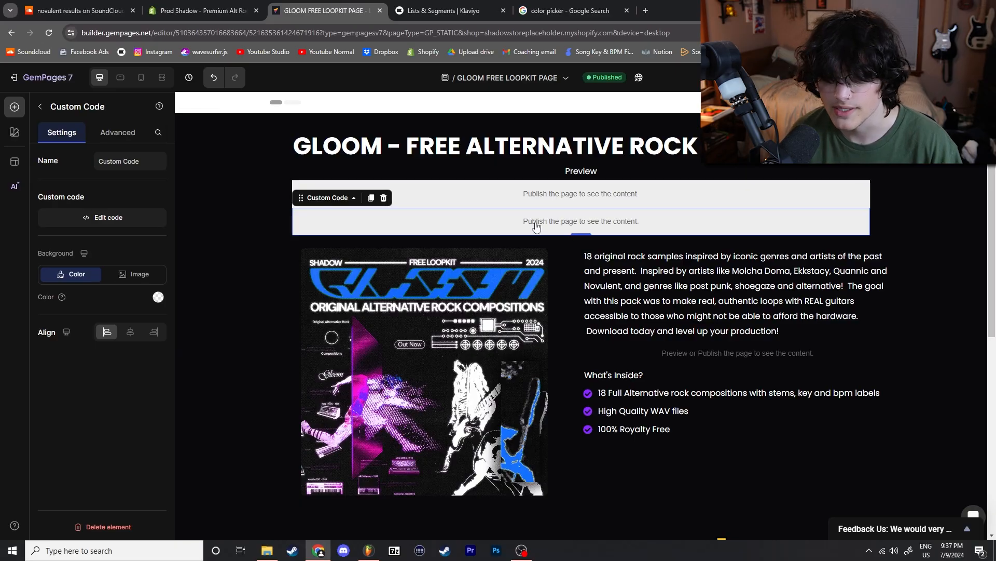
Open the preview block's wavesurfer HTML linking Gloom_kit_preview_audio and save it.
click(102, 217)
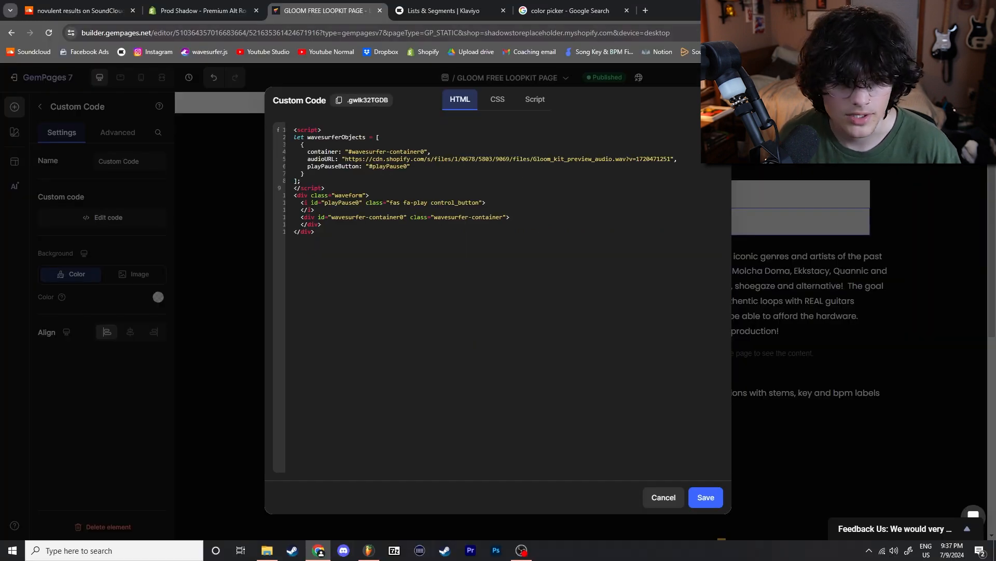
click(704, 497)
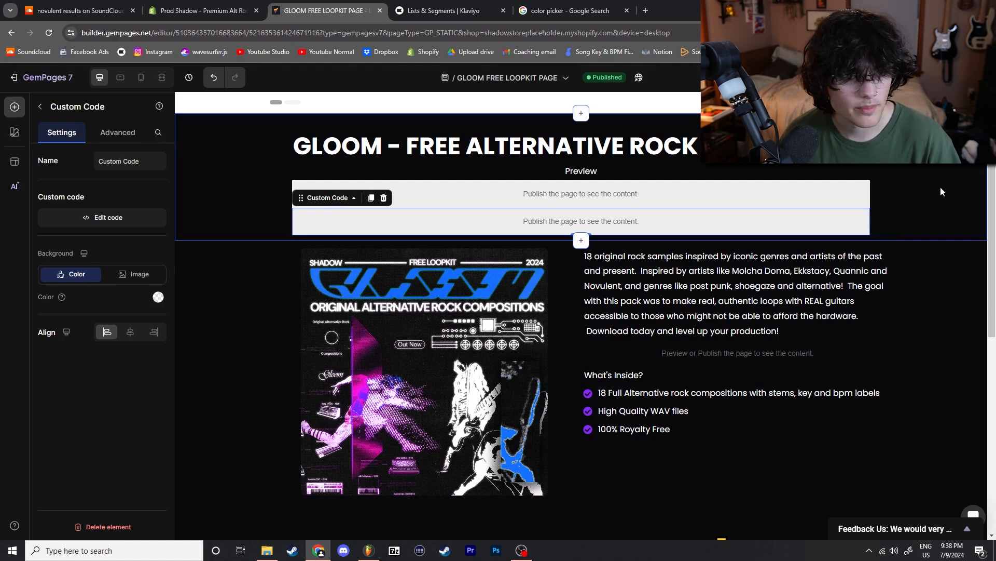
scroll(down, 3)
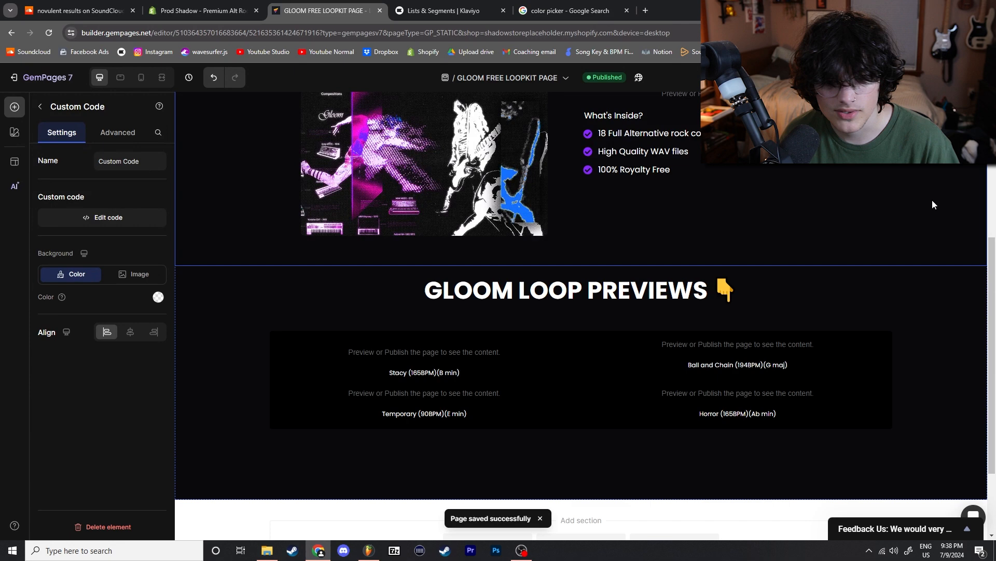
scroll(down, 3)
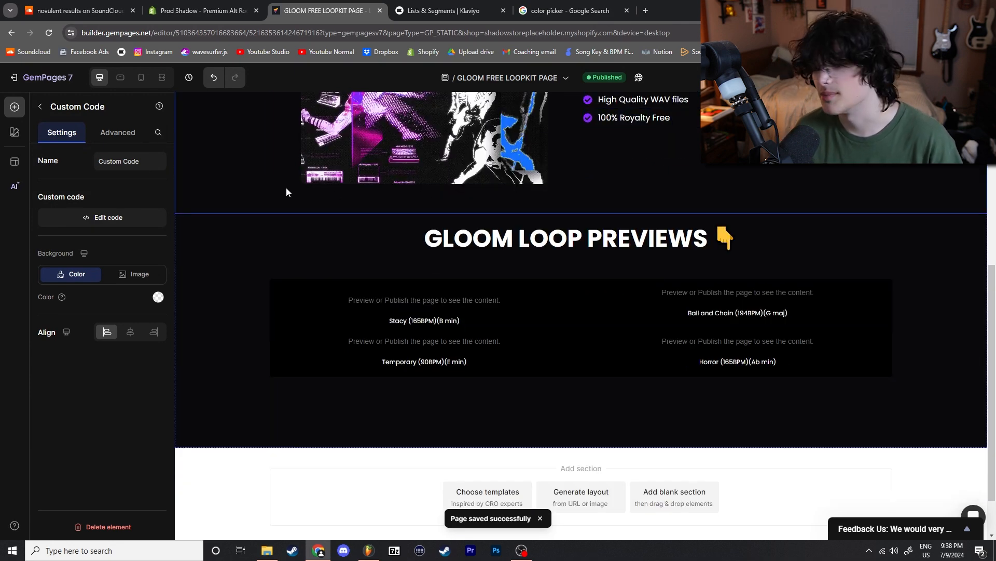
mouse_move(793, 298)
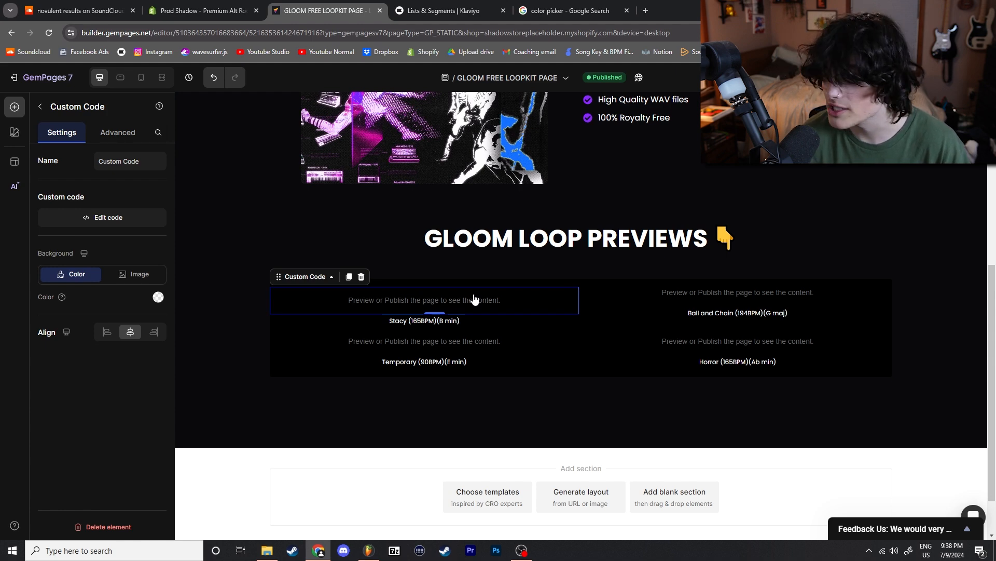
click(102, 217)
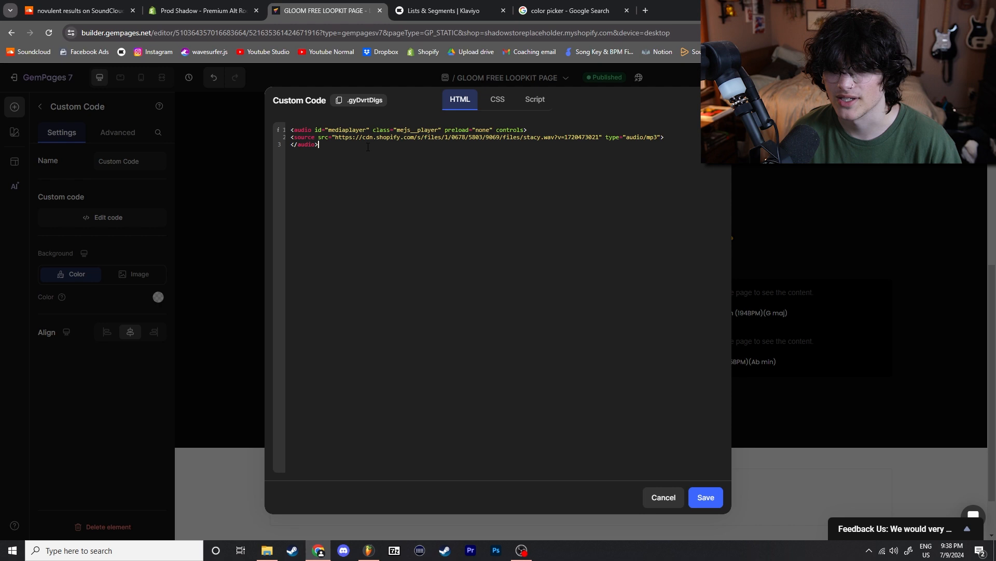
click(202, 10)
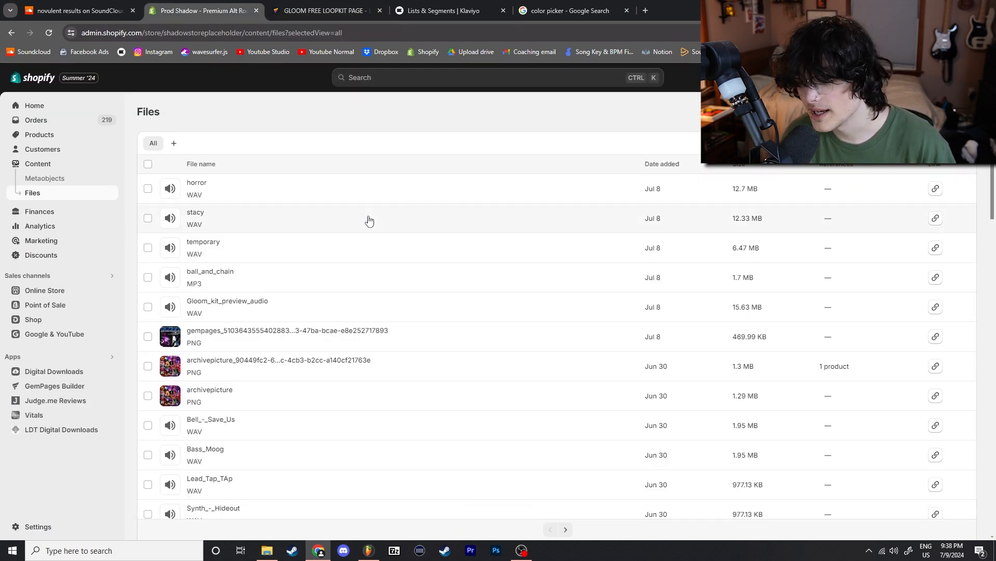
mouse_move(283, 214)
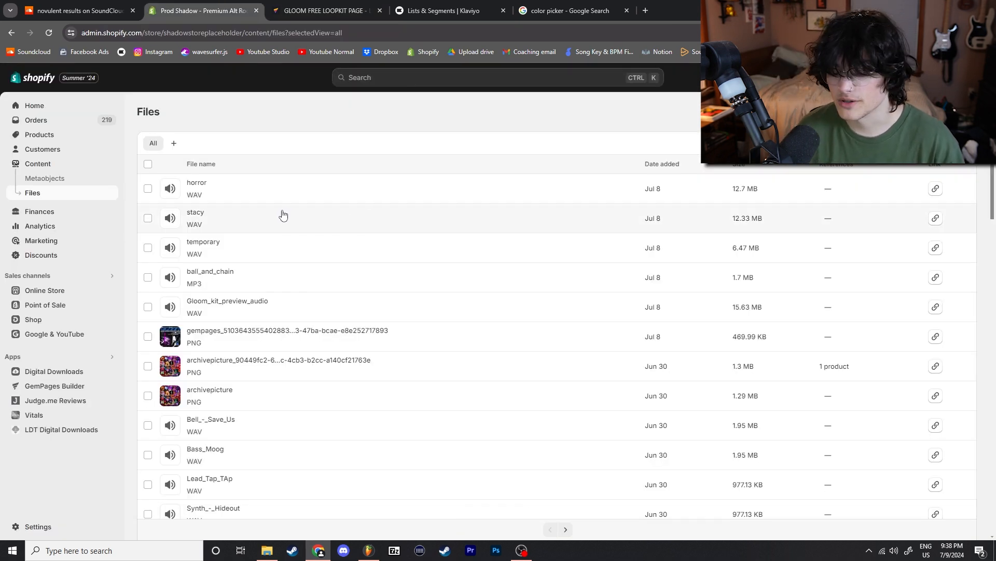
mouse_move(238, 177)
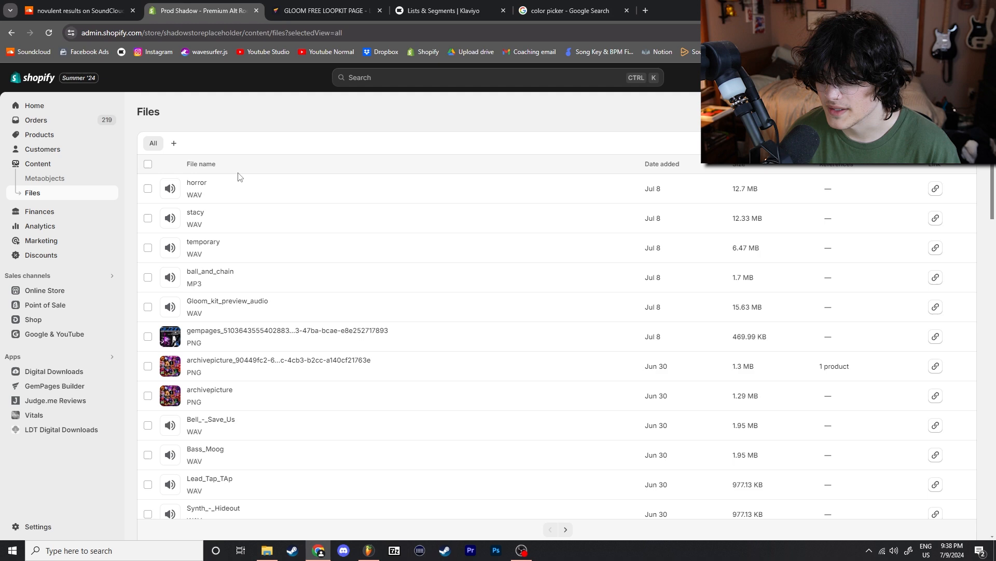
click(324, 11)
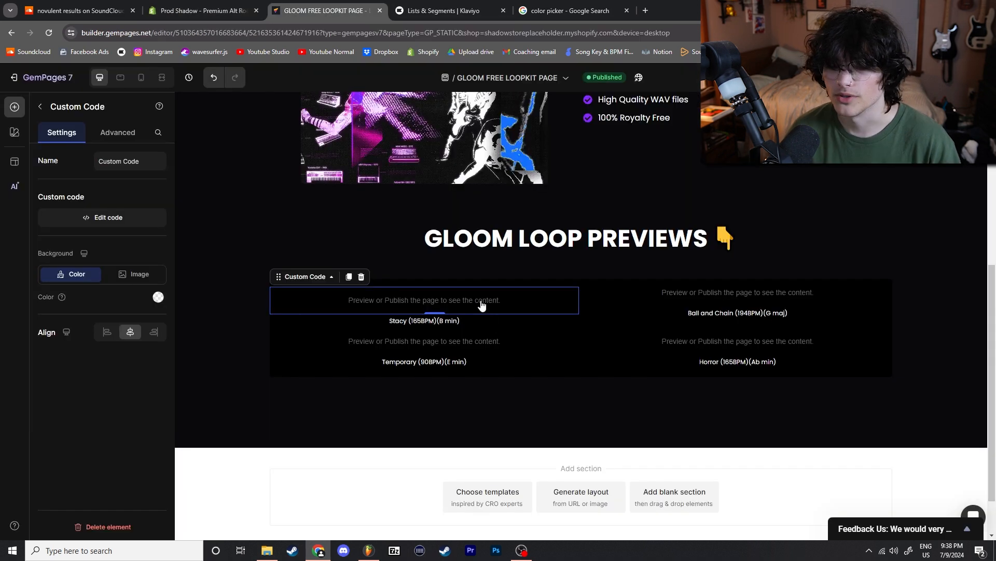
View the Stacy player's Custom Code and close it unchanged.
click(101, 221)
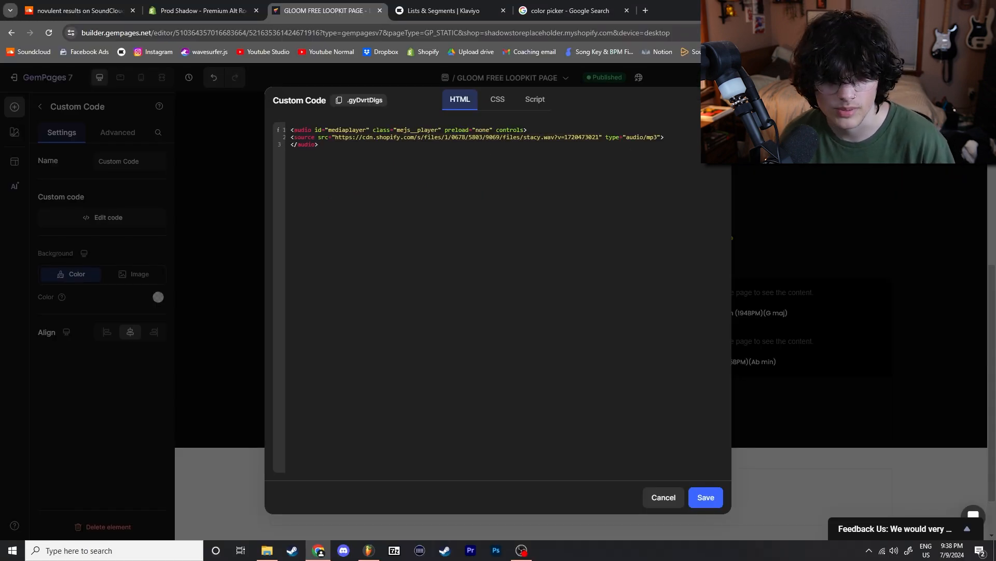
click(704, 497)
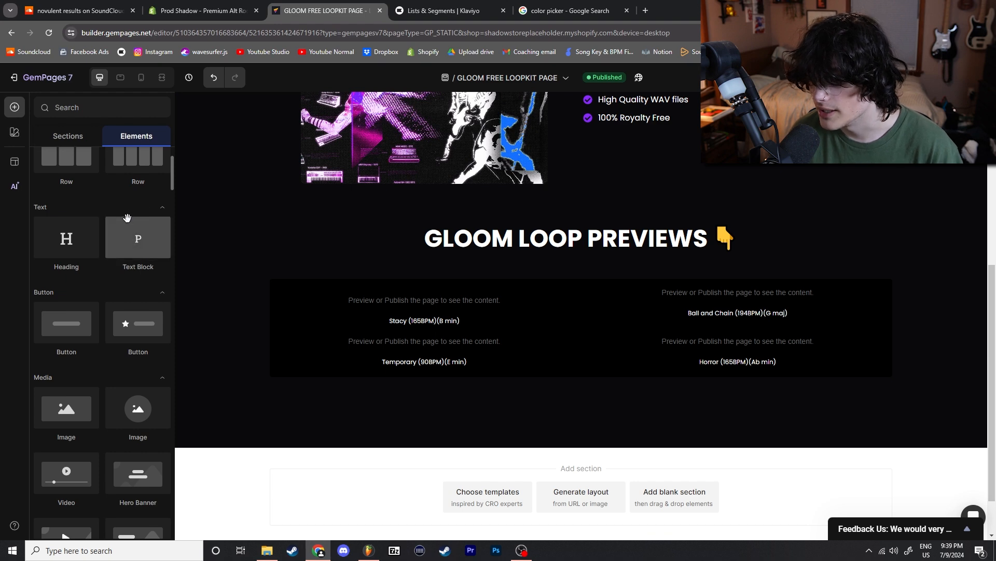
Select the 'Stacy (165BPM)(B min)' text block below the first player.
click(424, 321)
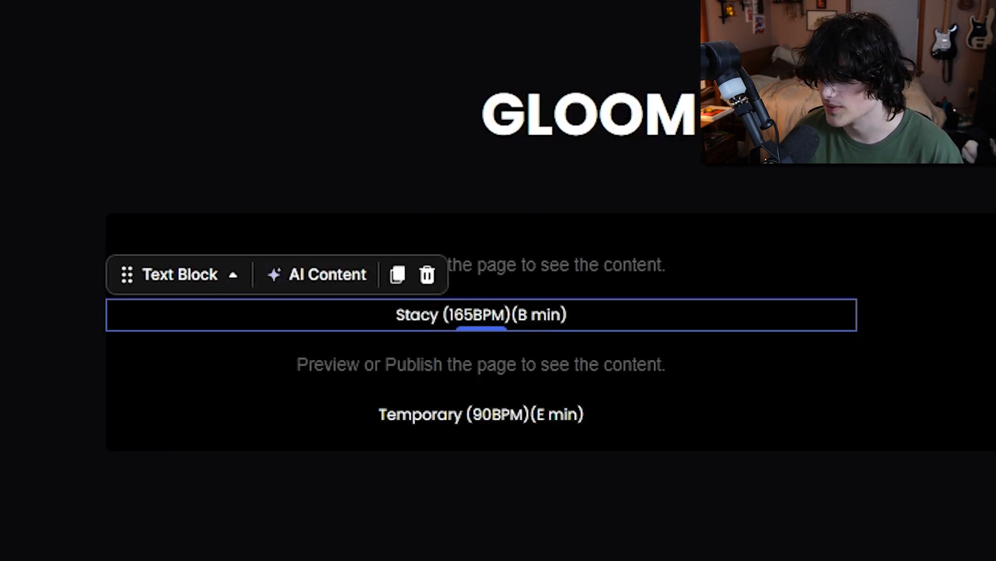
mouse_move(530, 247)
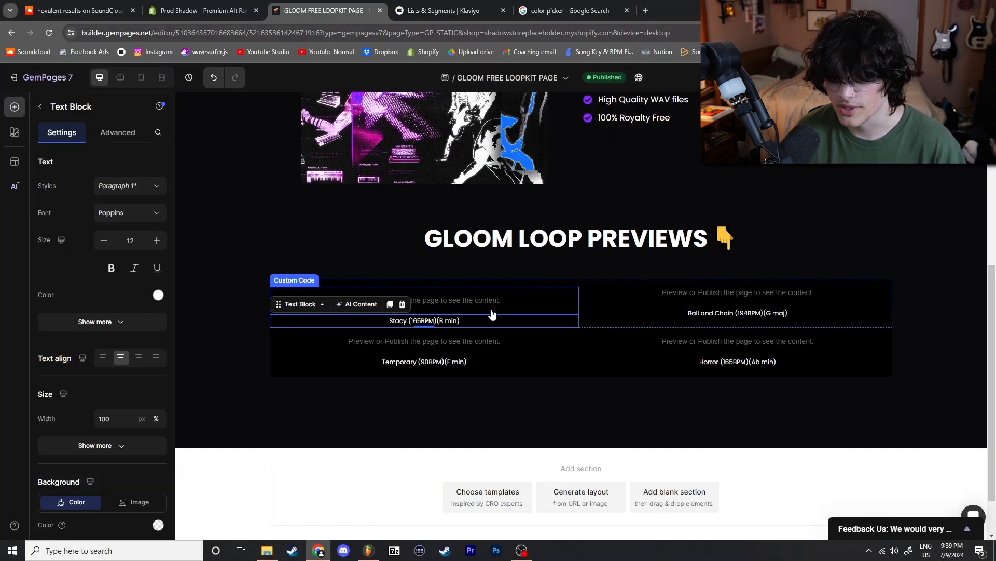
mouse_move(462, 304)
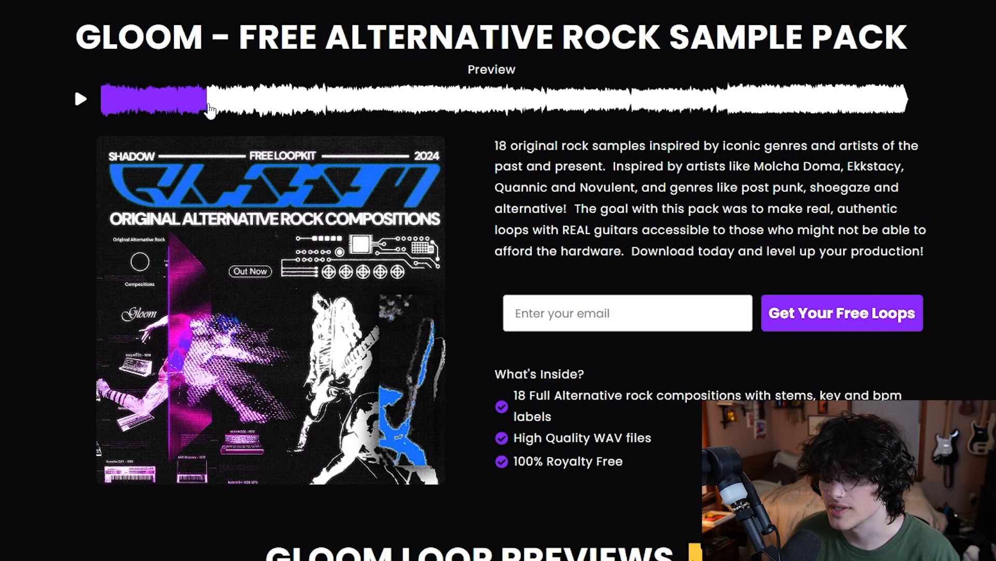
Play the live waveform master preview and scroll to the four loop players.
click(80, 99)
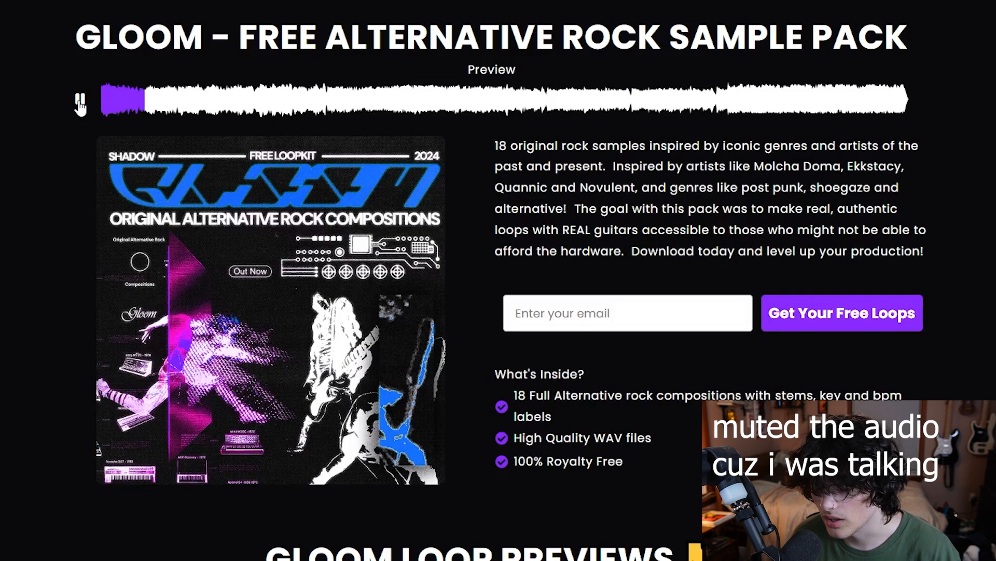
scroll(down, 3)
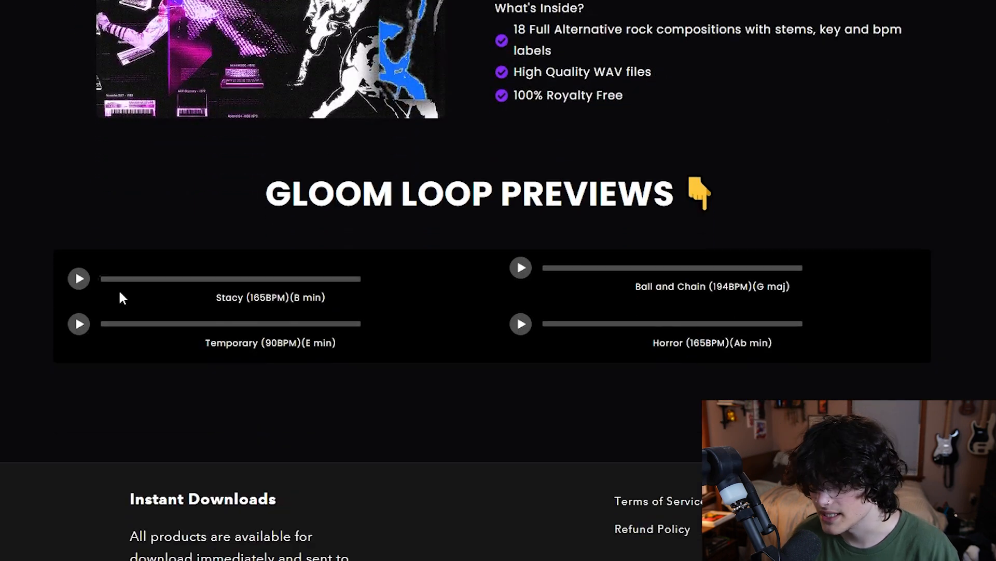
scroll(up, 3)
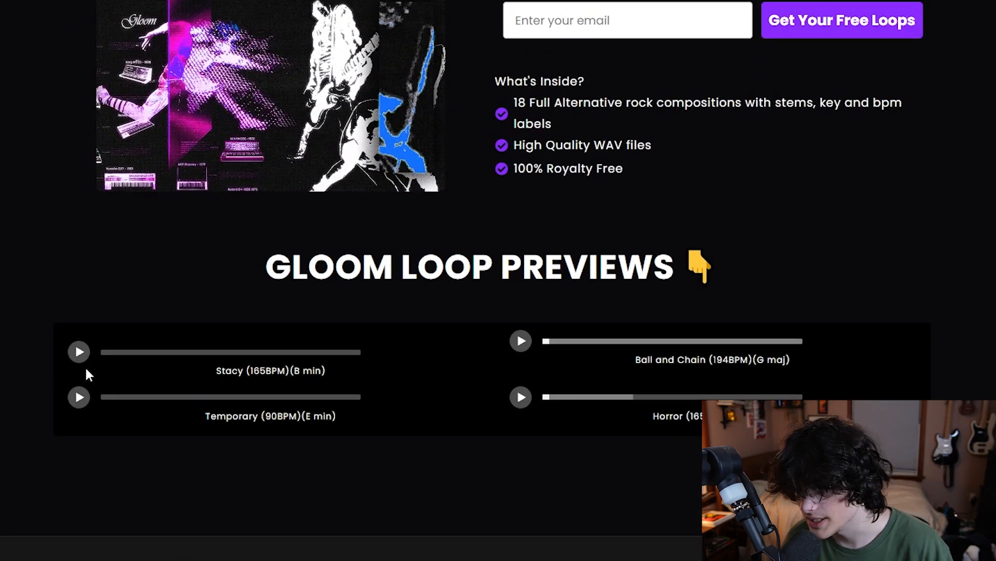